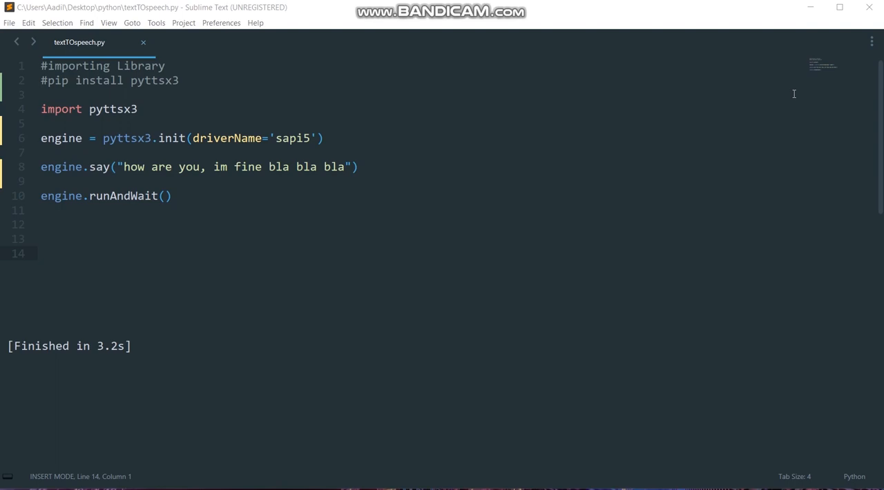
mouse_move(33, 379)
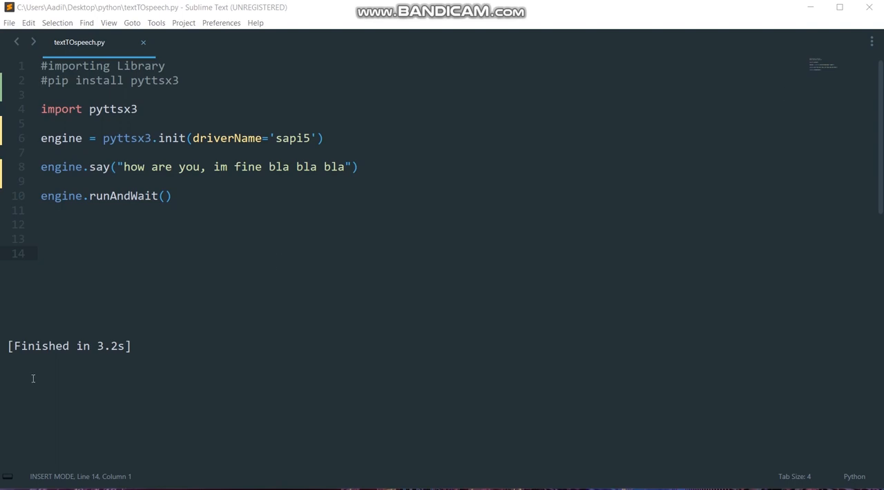
Step: Select and inspect the script's runAndWait line, pyttsx3 import name, and sapi5 driver name
left_click_drag(41, 181, 178, 196)
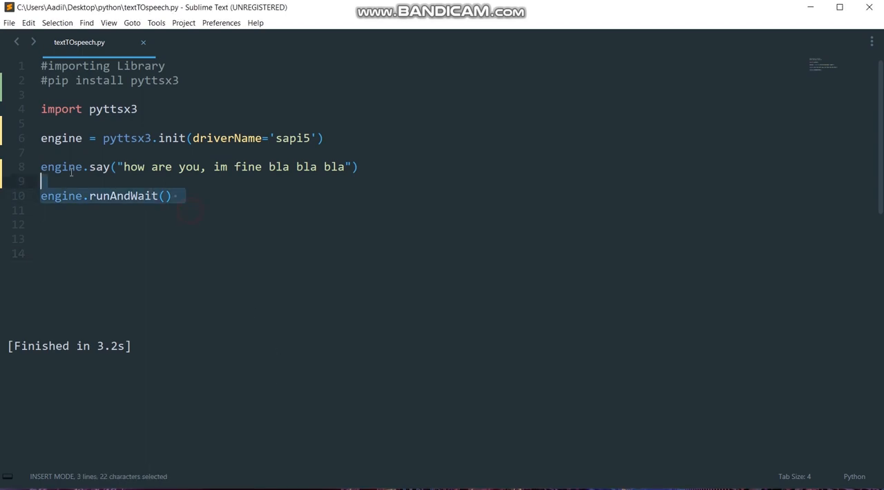
key("ctrl+a")
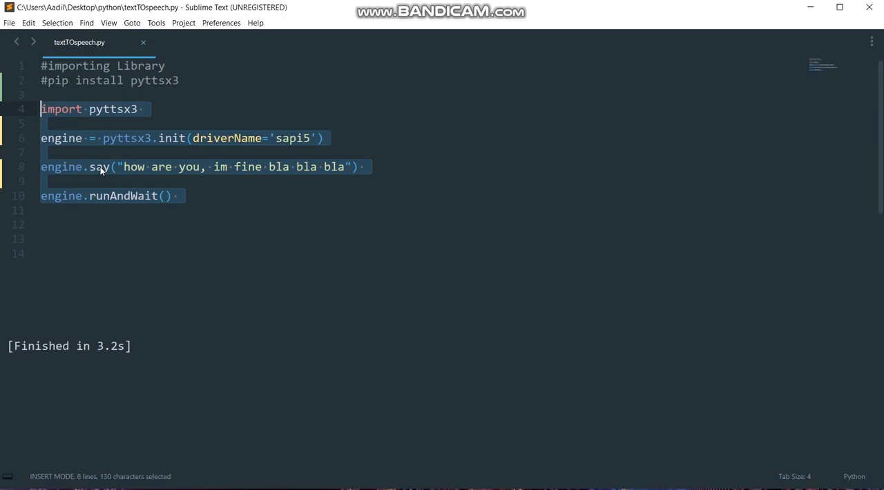
mouse_move(67, 195)
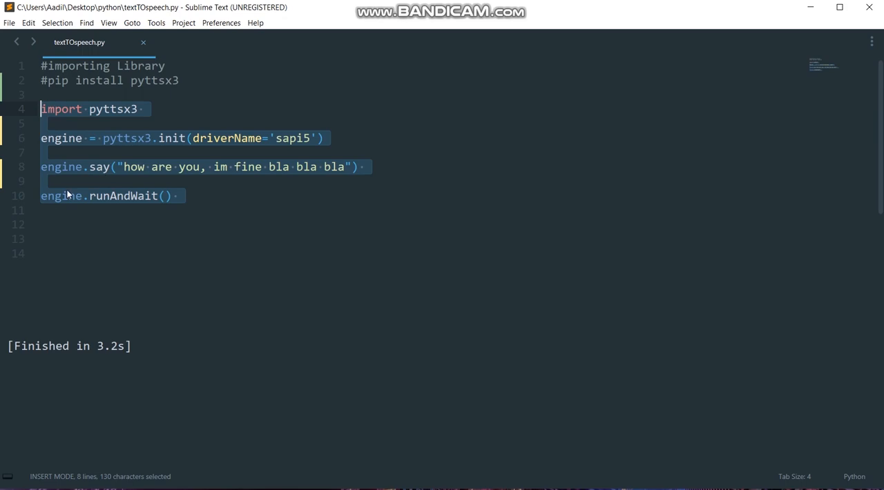
left_click(142, 110)
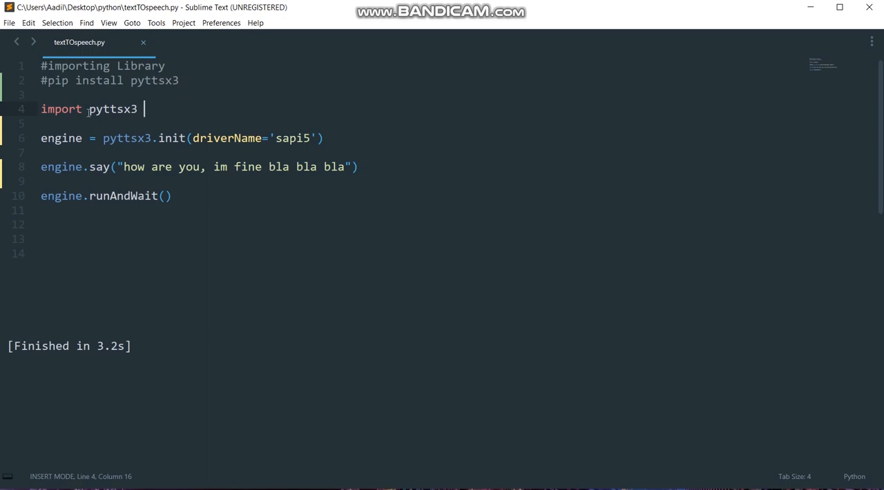
double_click(112, 109)
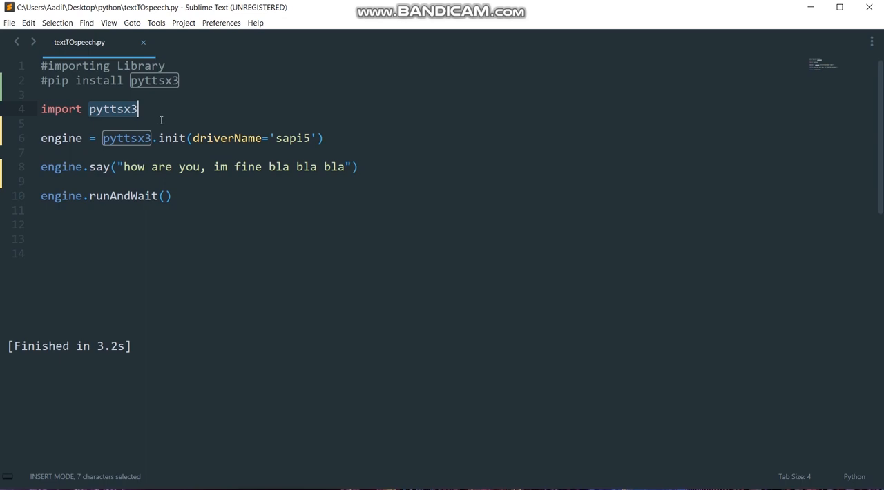
mouse_move(214, 274)
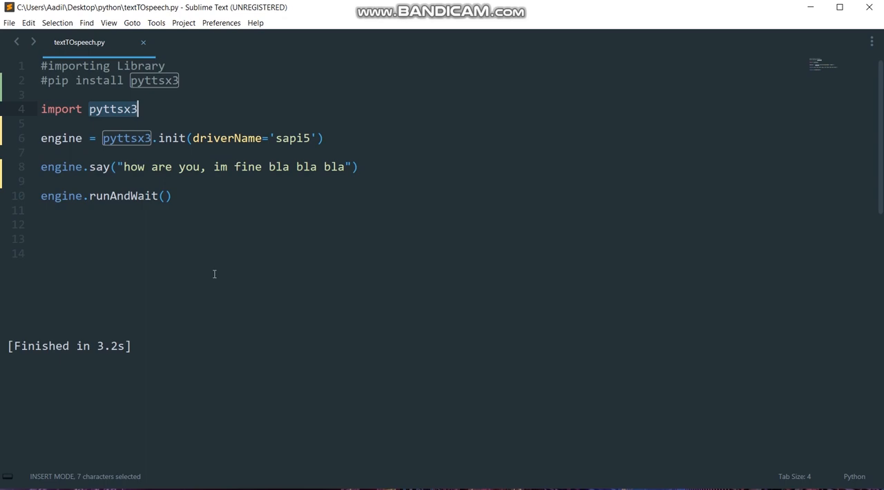
mouse_move(234, 400)
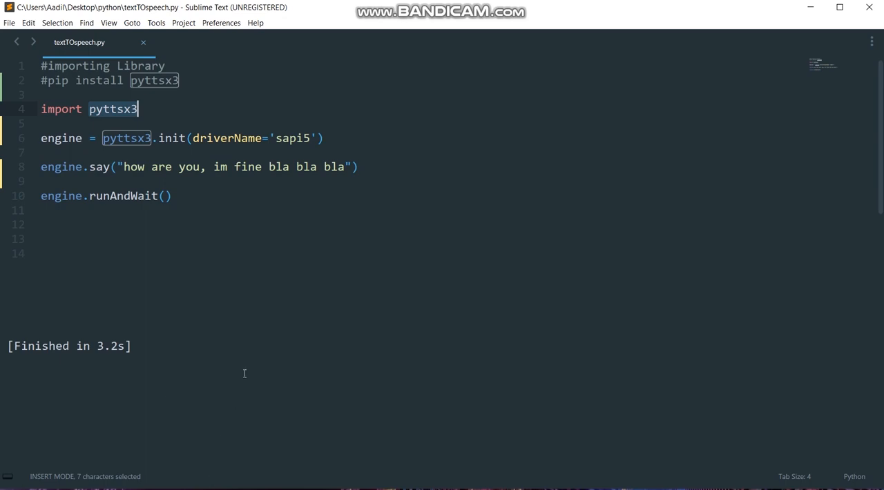
mouse_move(220, 278)
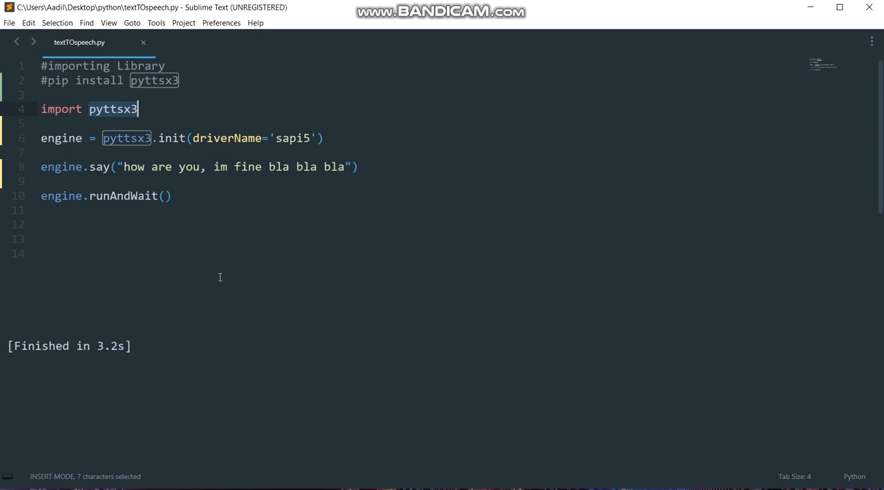
mouse_move(212, 197)
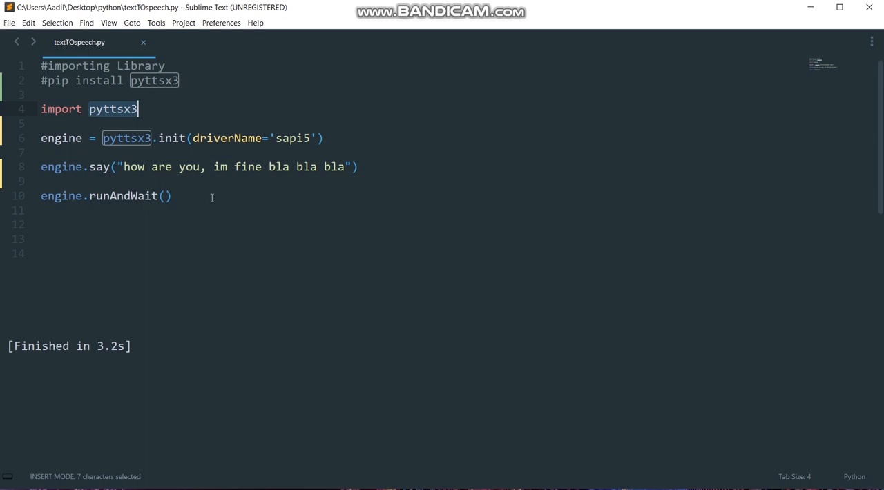
mouse_move(110, 116)
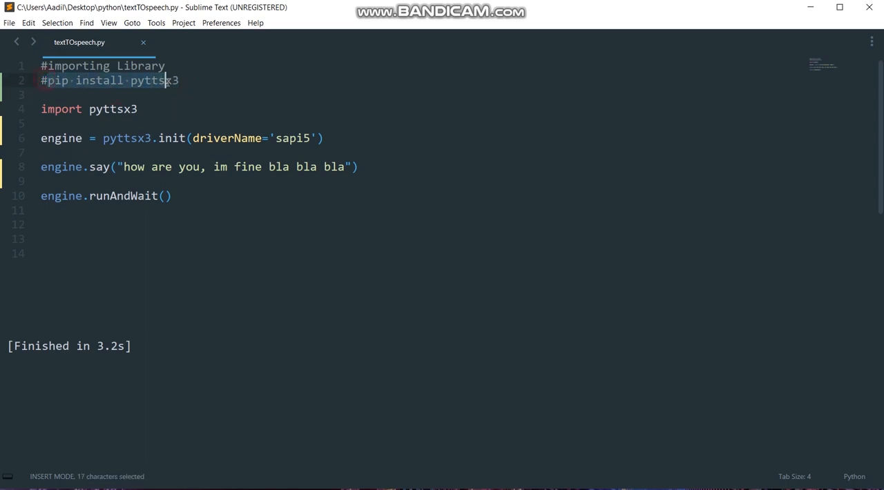
left_click(199, 81)
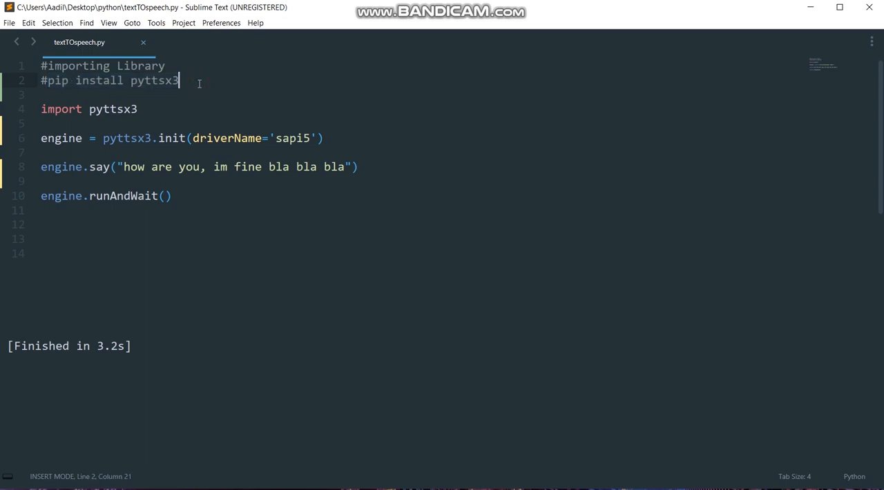
left_click(90, 138)
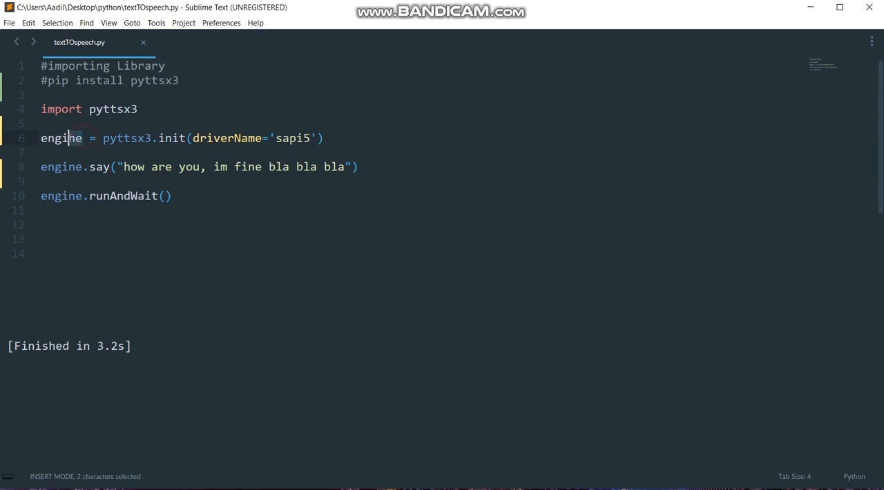
double_click(61, 138)
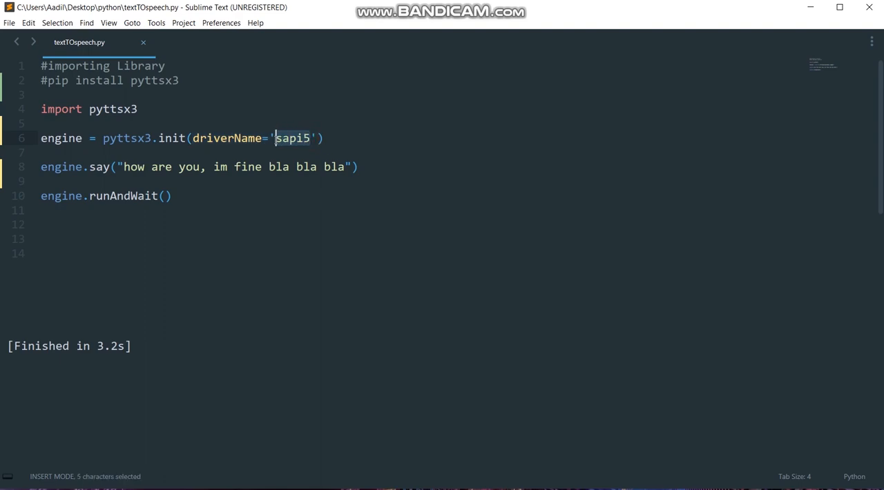
mouse_move(66, 162)
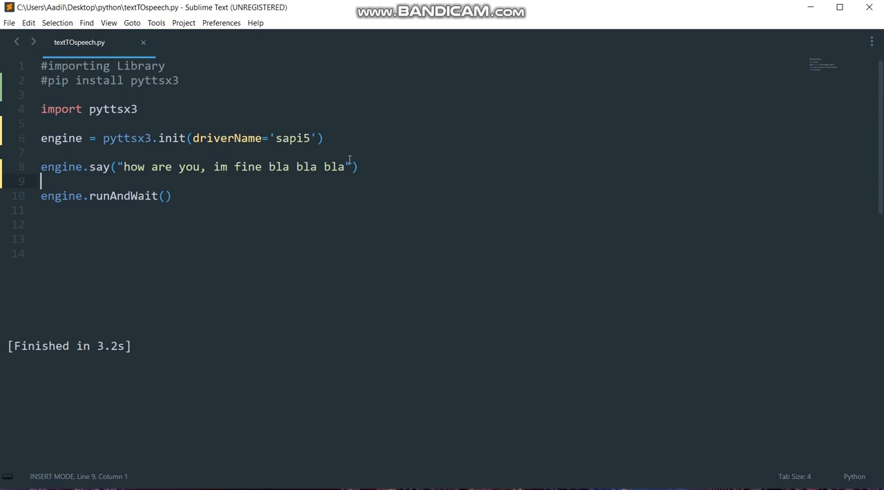
mouse_move(123, 167)
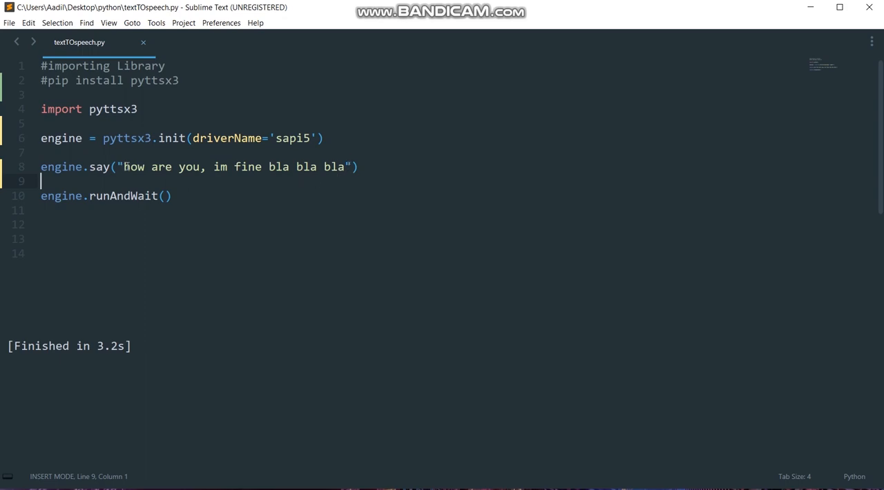
Step: Run the script with Ctrl+B and select the words after 'how are you'
left_click_drag(123, 167, 346, 166)
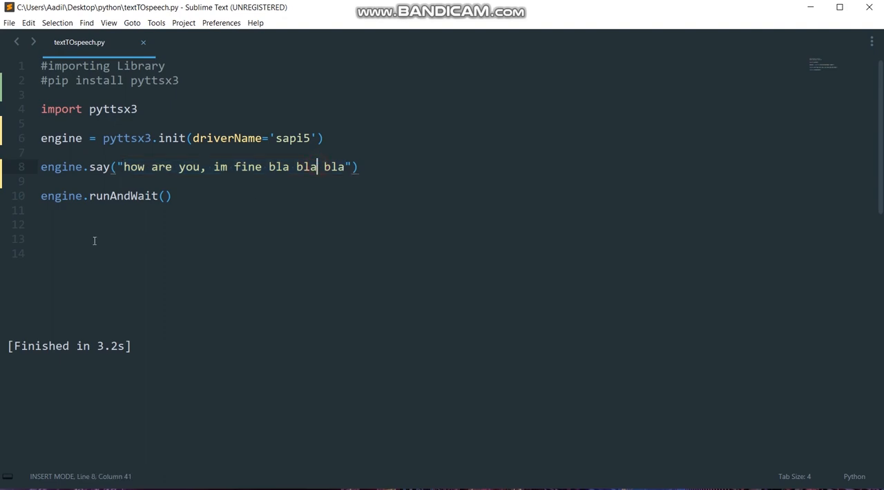
mouse_move(383, 169)
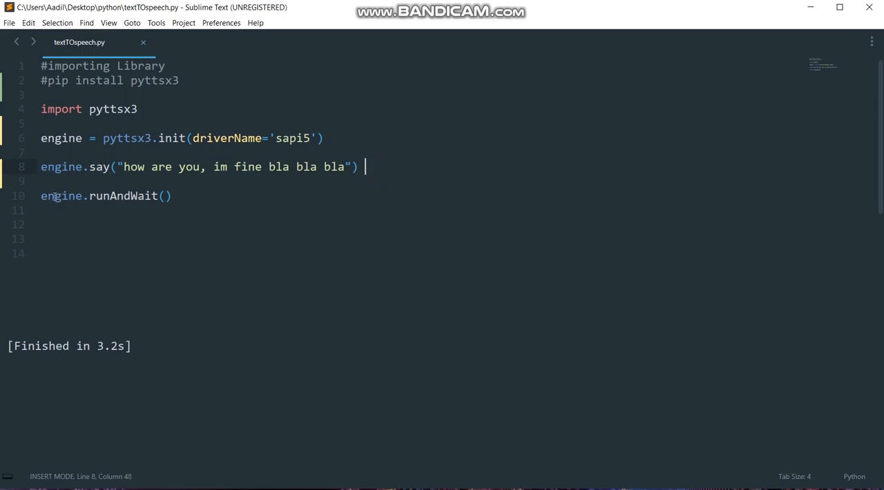
mouse_move(179, 196)
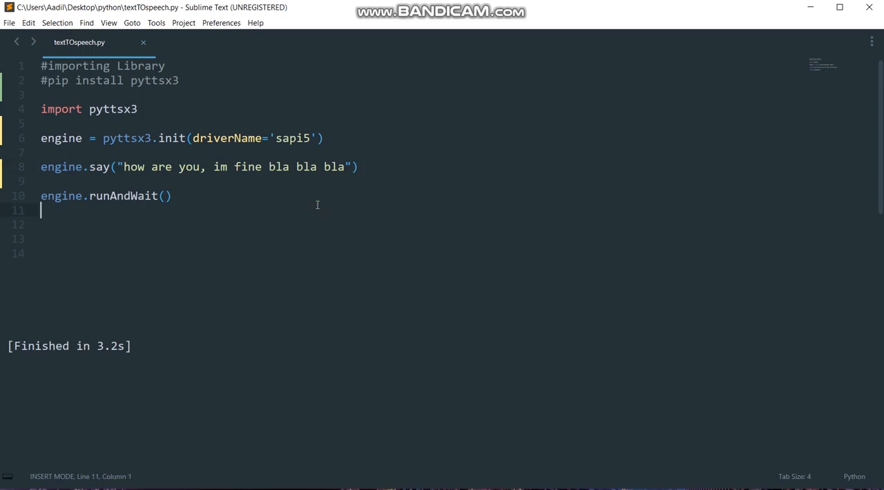
key("ctrl+b")
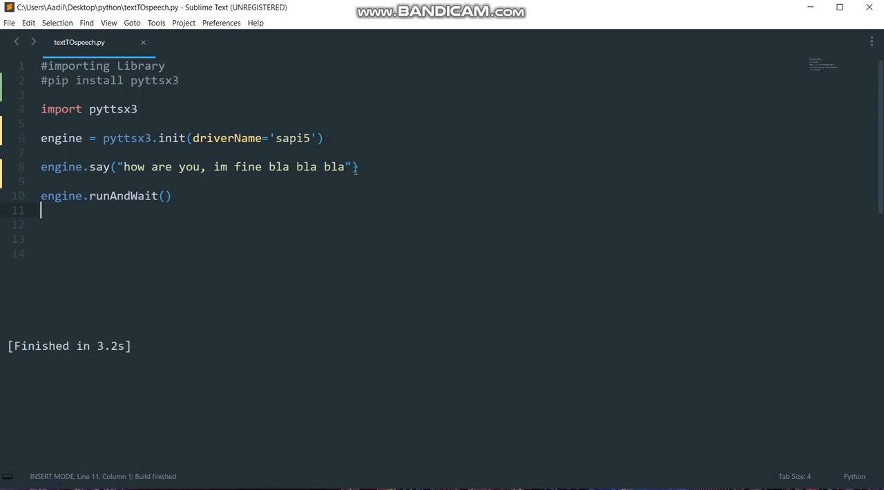
left_click_drag(207, 166, 351, 166)
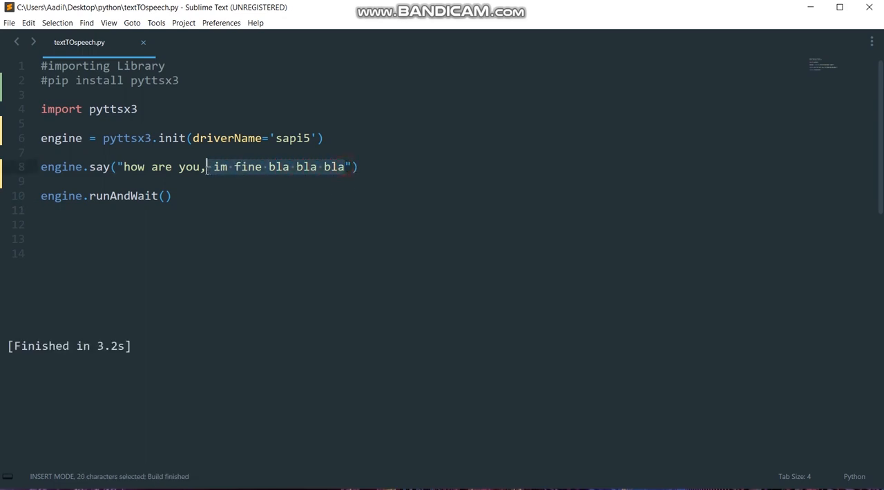
Step: Delete ' im fine bla bla bla' from engine.say, rerun, and clear leftover quoted text
key("Delete")
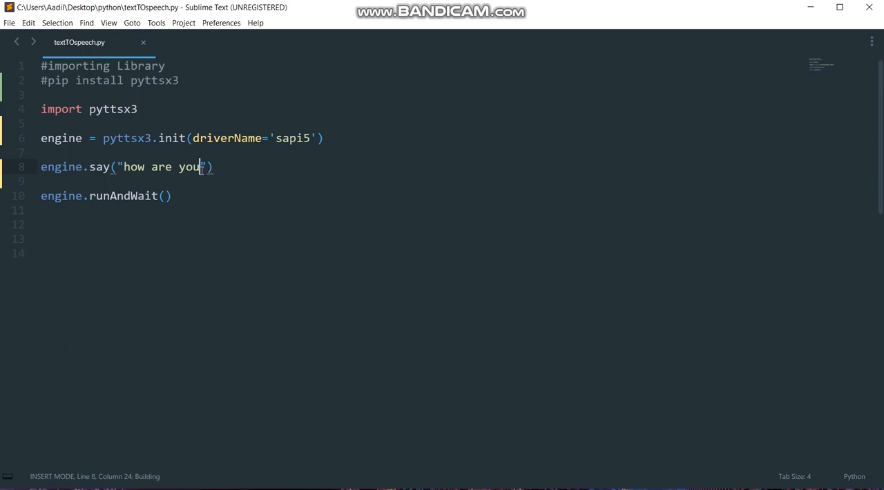
key("ctrl+b")
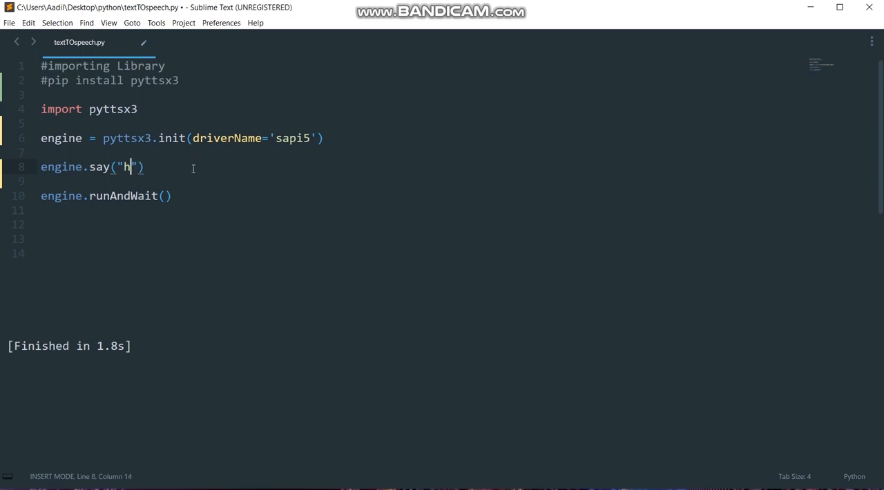
key("Backspace")
type("blink ")
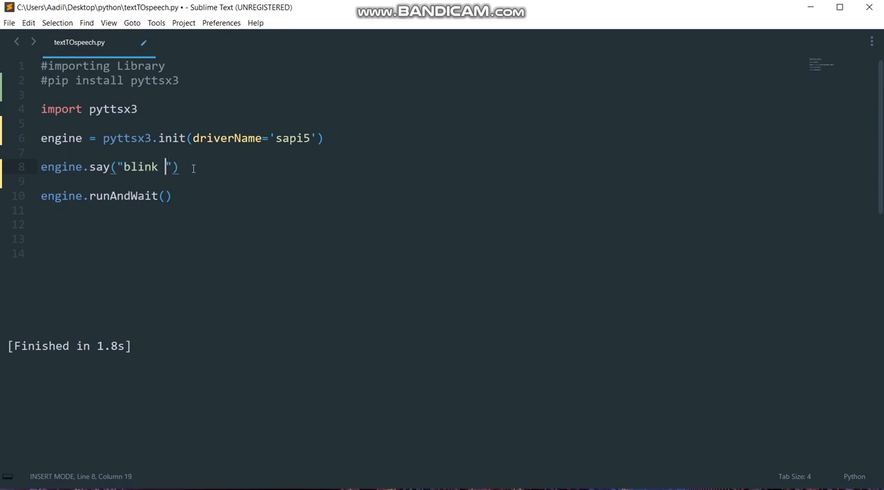
Step: Make engine.say speak 'blink your eyes', run it, then trim the phrase to 'blink'
type("your")
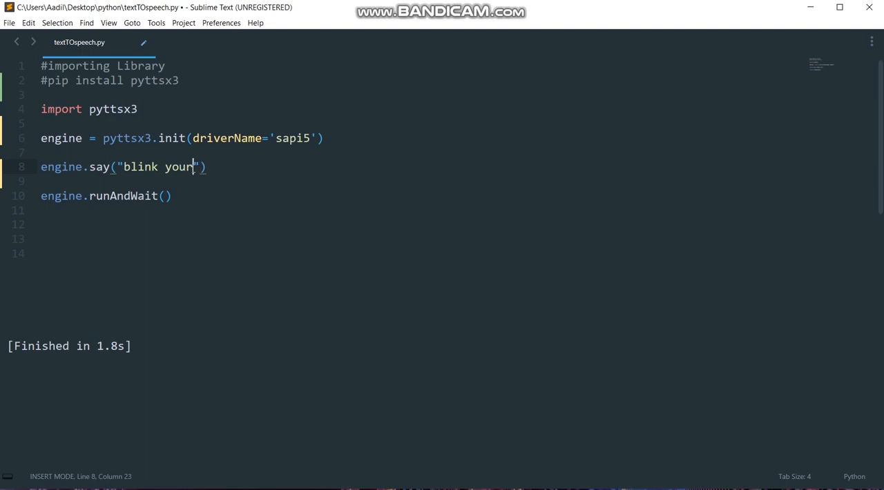
type("ey")
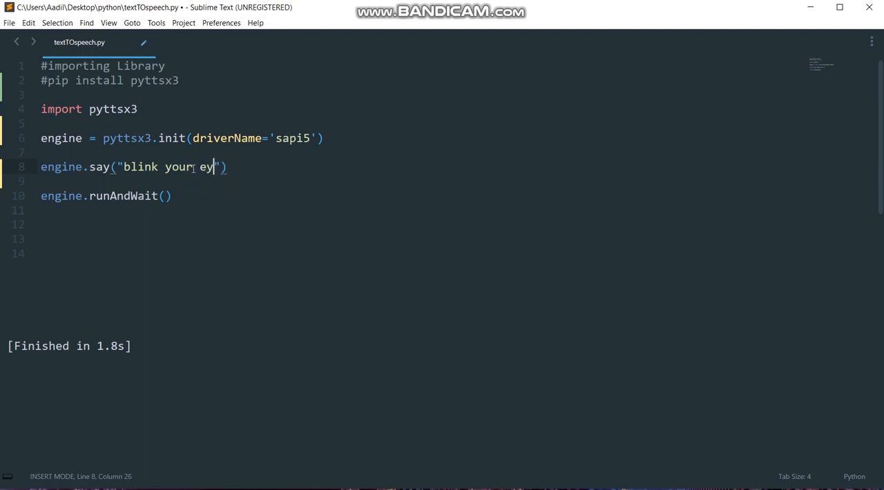
type("es")
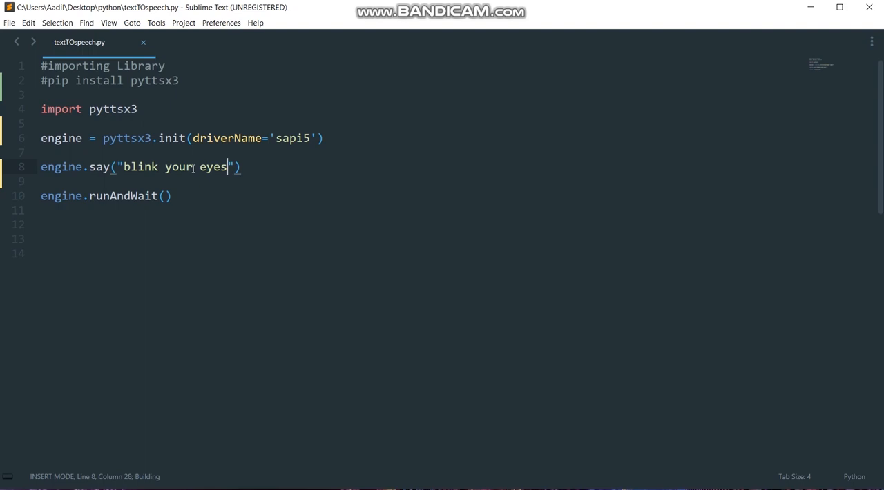
key("ctrl+b")
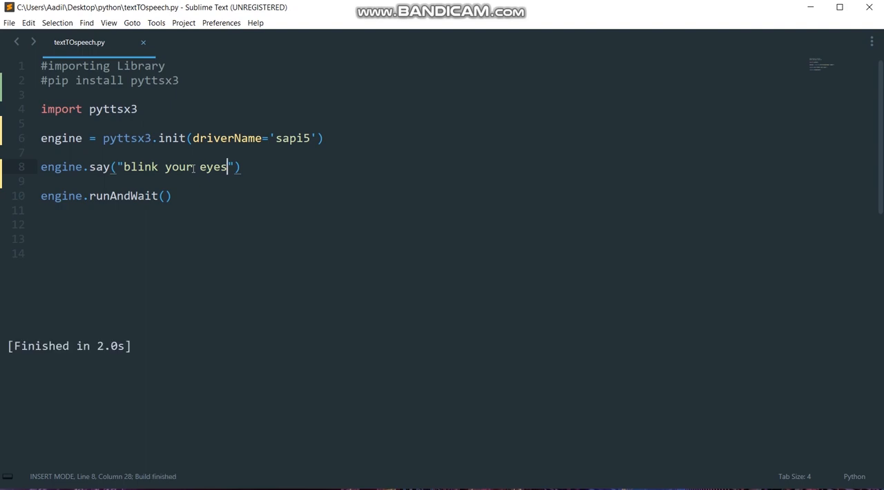
key("BackSpace")
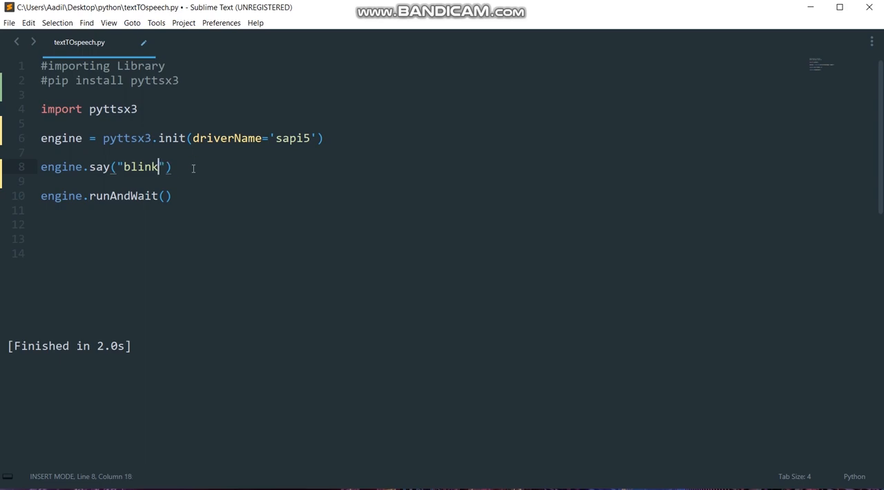